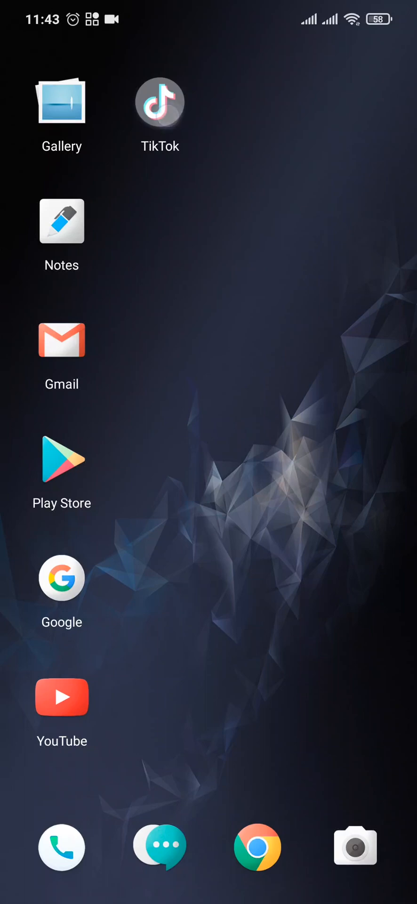
Launch TikTok, go to my profile and bring up the options sheet with creator tools and settings
left_click(159, 103)
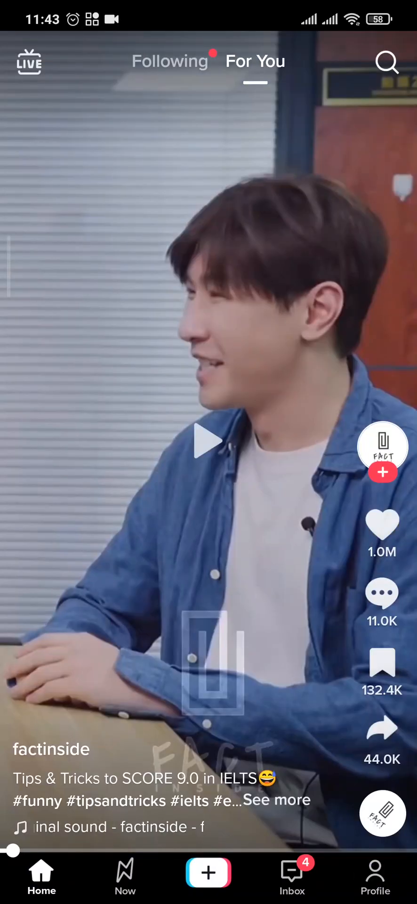
left_click(375, 877)
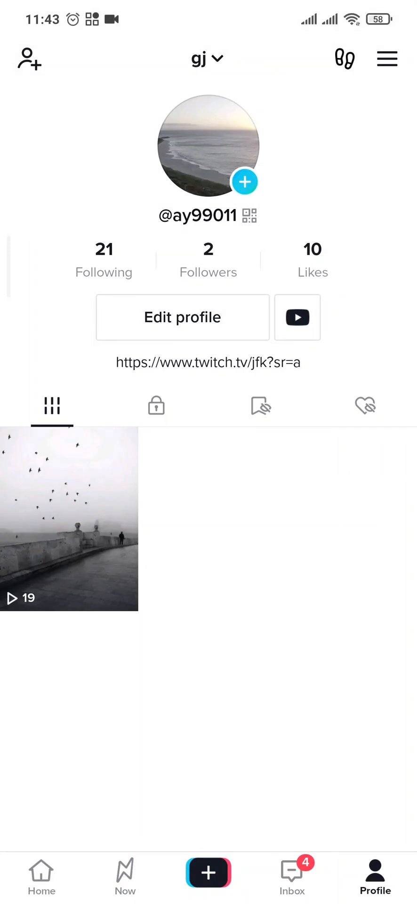
left_click(387, 59)
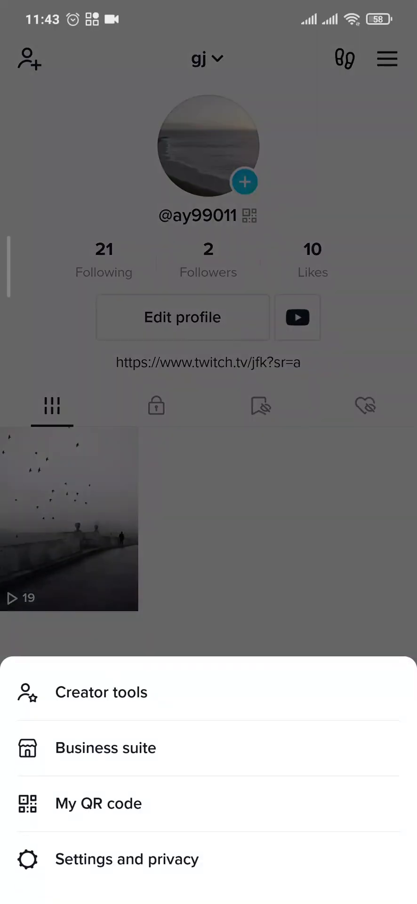
Confirm English, Deutsch, Español, Français, Türkçe, Português, Română as preferred languages, then return to Settings and privacy
left_click(127, 859)
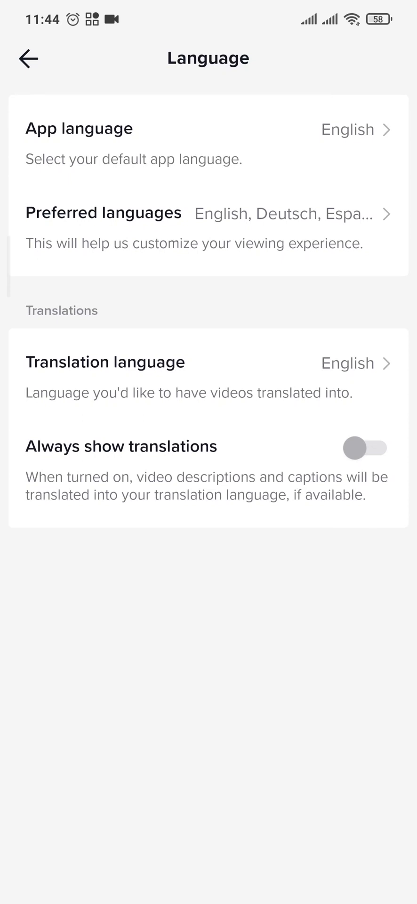
left_click(104, 213)
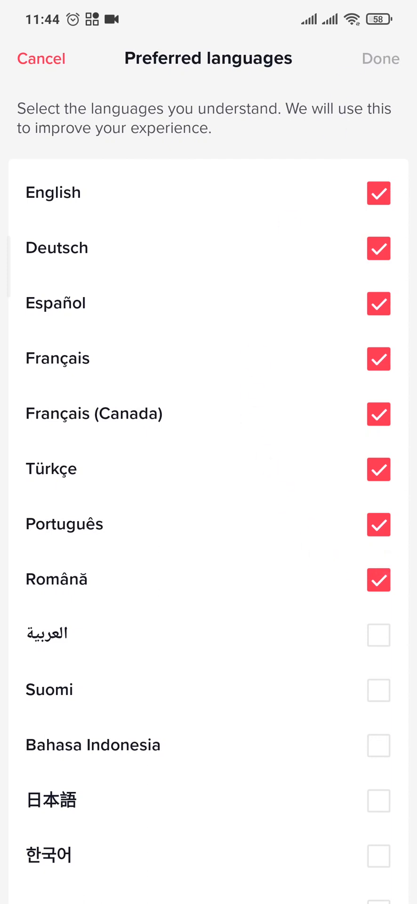
left_click(380, 59)
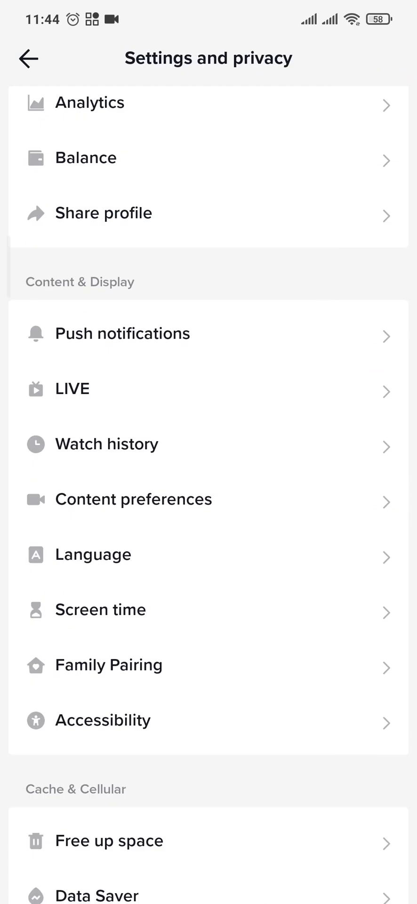
From Content preferences, reach Filter video keywords and start the Add keyword form
left_click(134, 499)
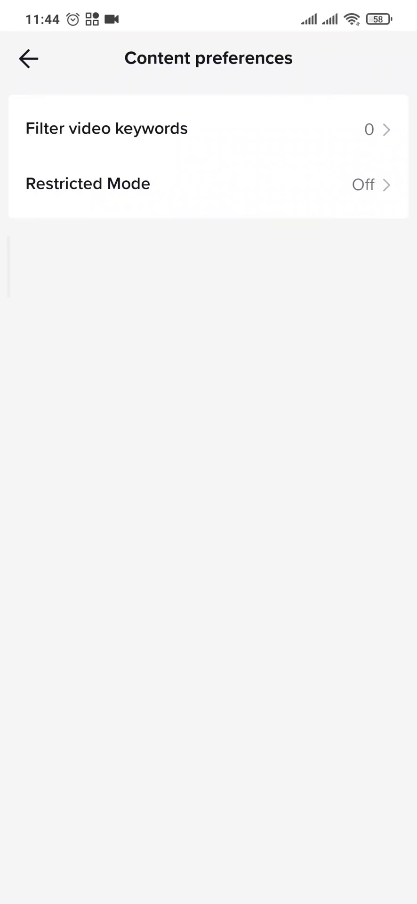
left_click(107, 129)
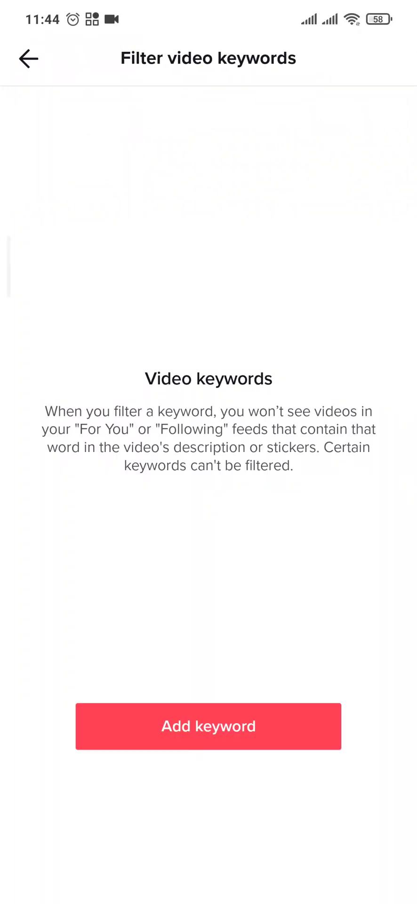
left_click(208, 726)
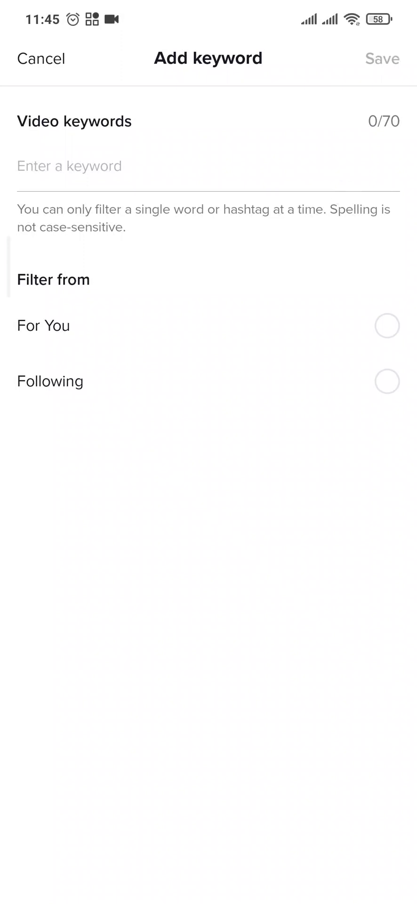
Tick For You as a feed to filter the keyword from, then exit back to the settings list
left_click(69, 166)
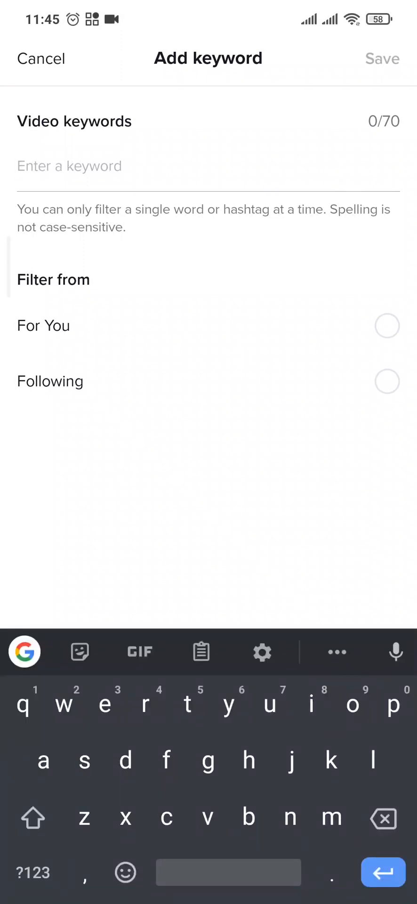
left_click(387, 326)
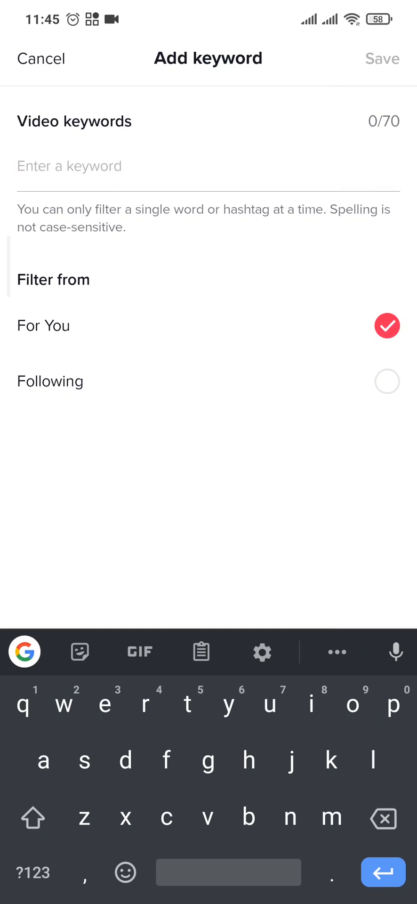
left_click(41, 57)
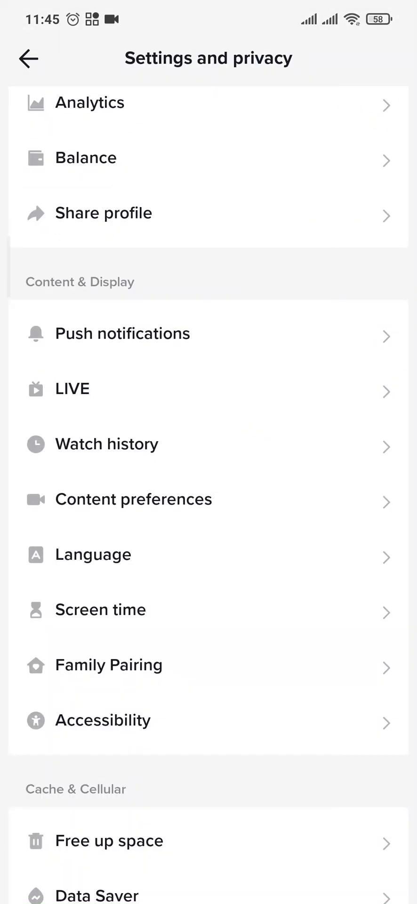